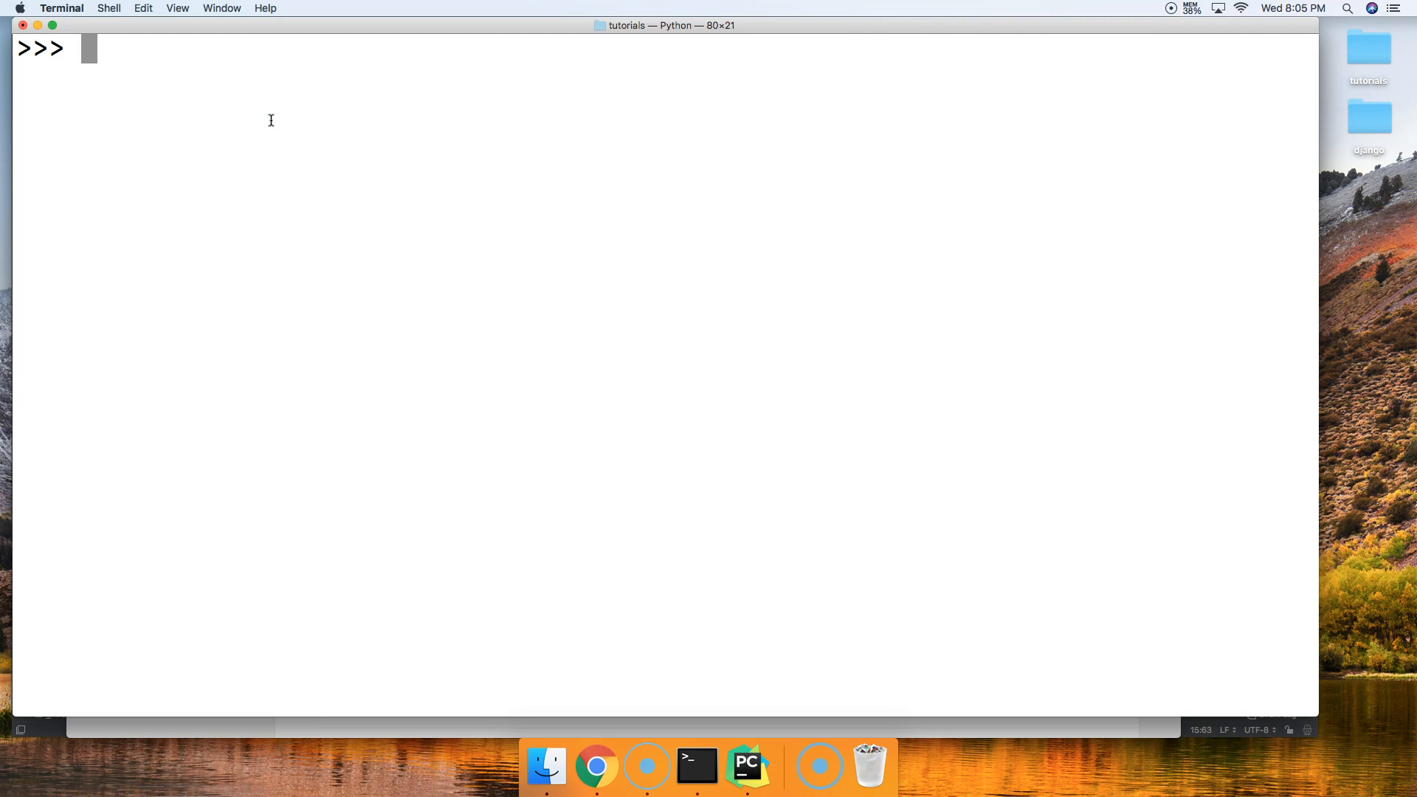
Step: Assign 'master code online' to a, then reassign a to a.title()
text(a =)
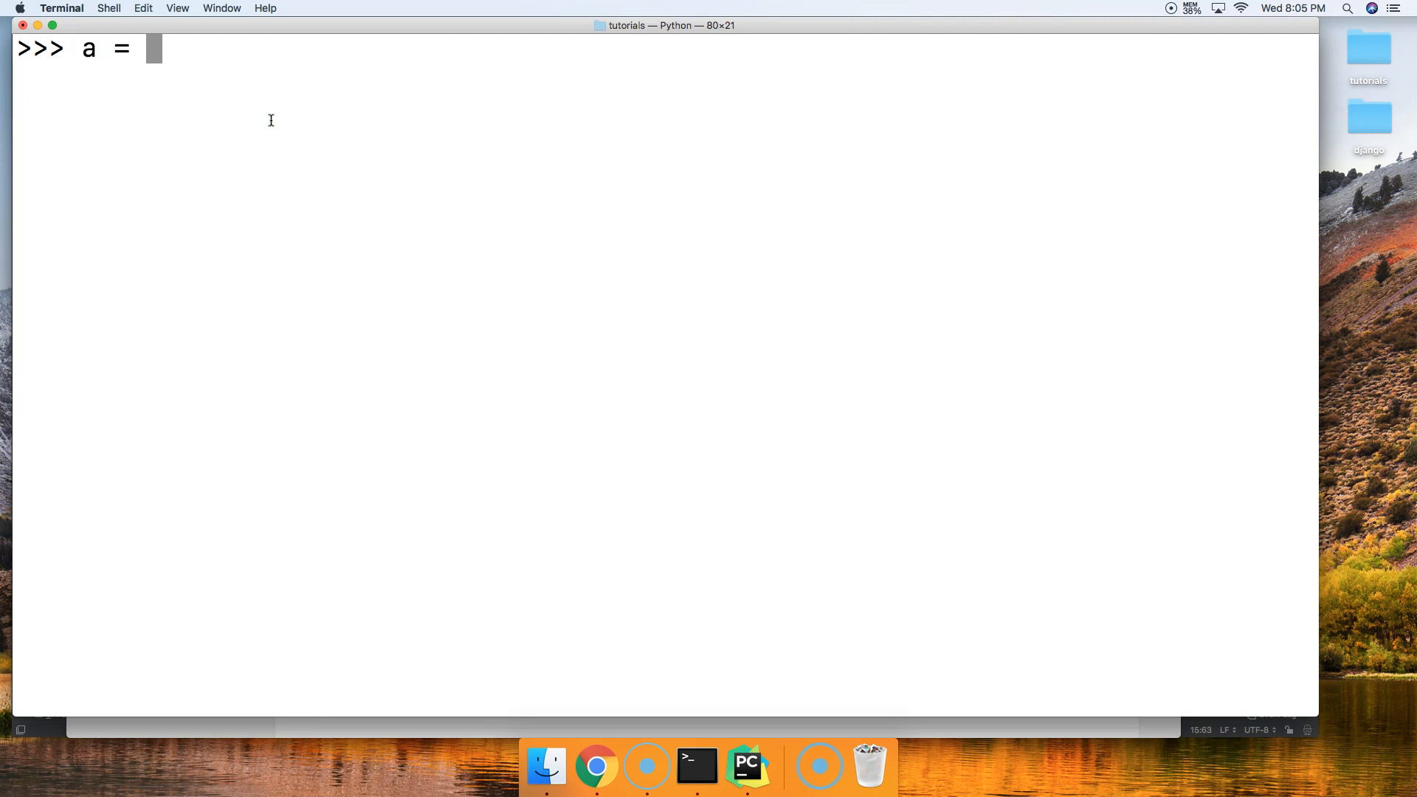
text("m)
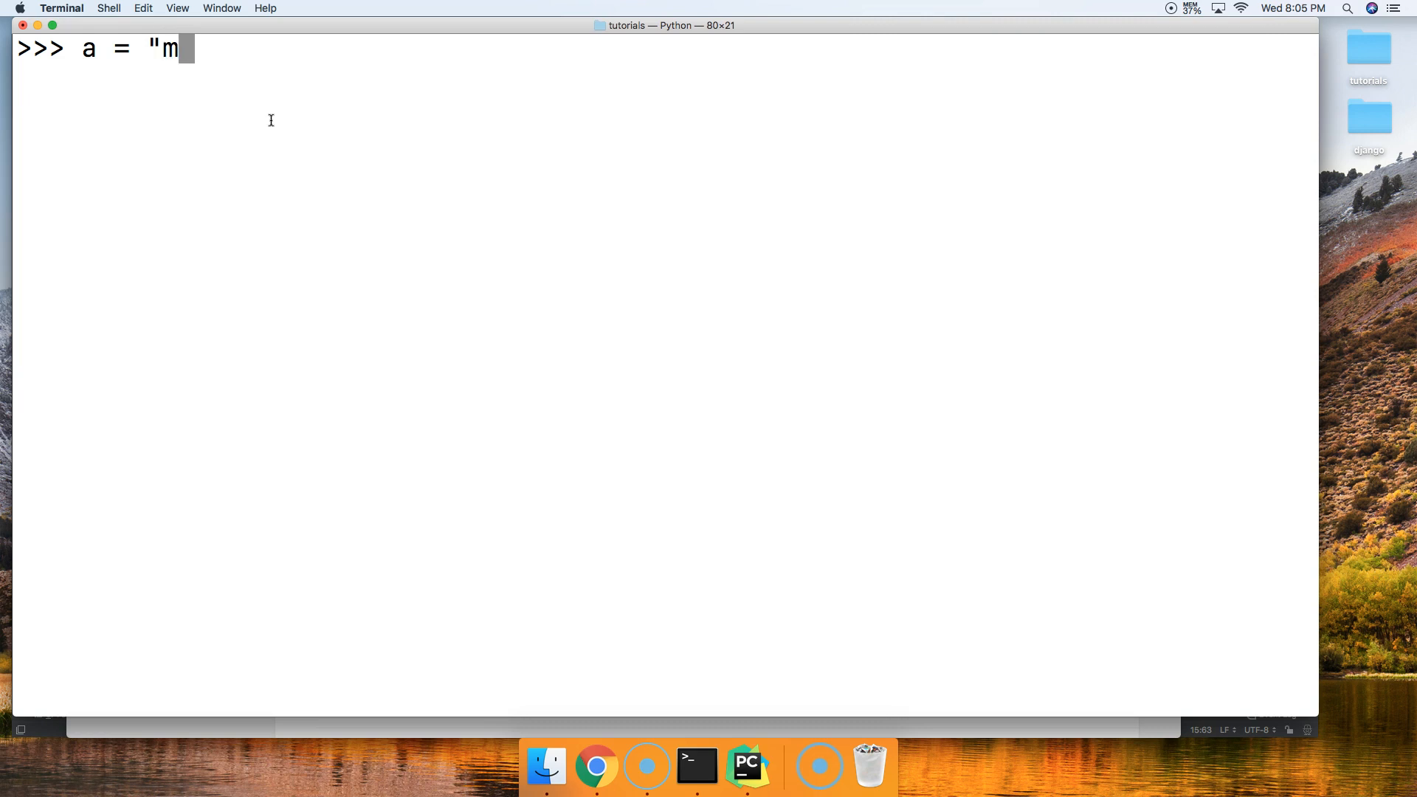
text(aster code)
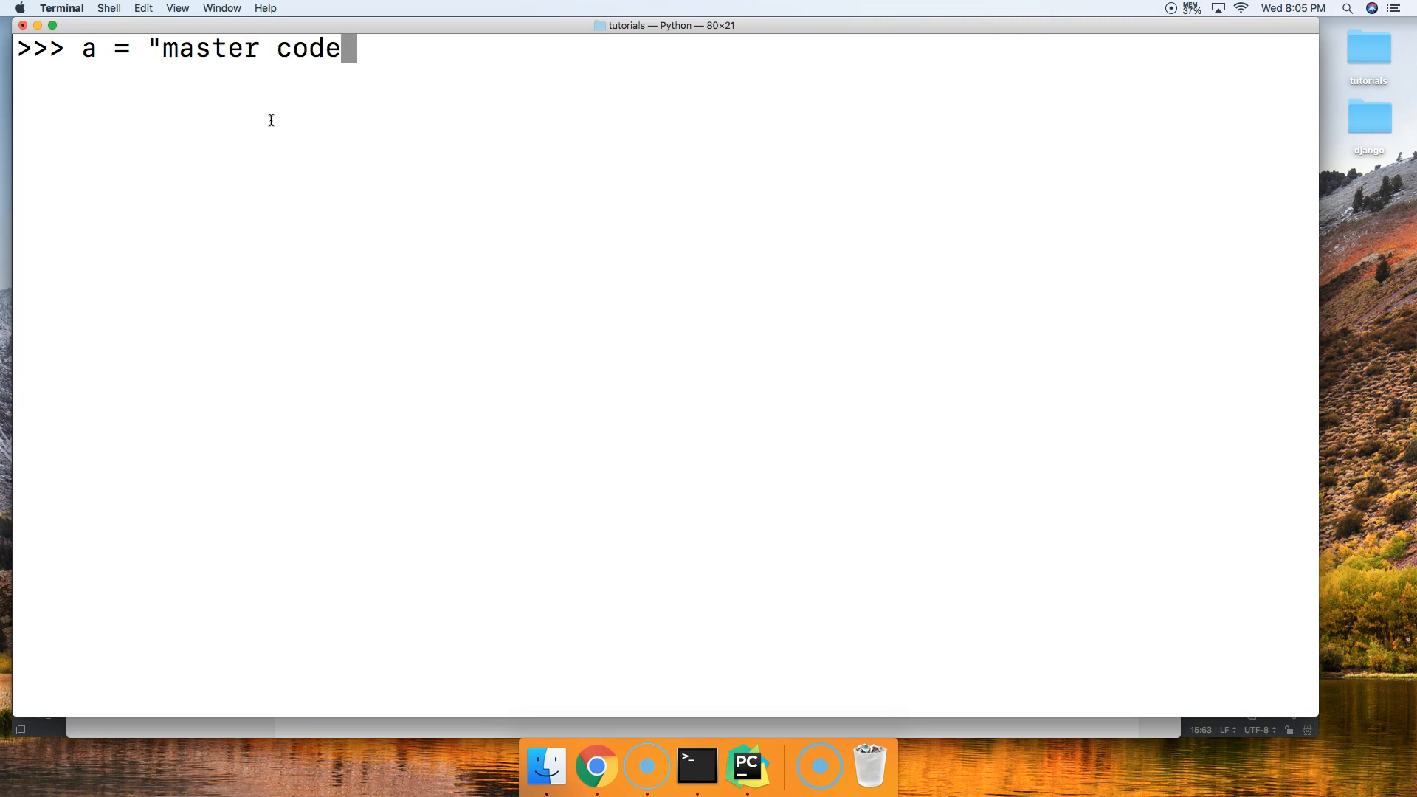
text(online")
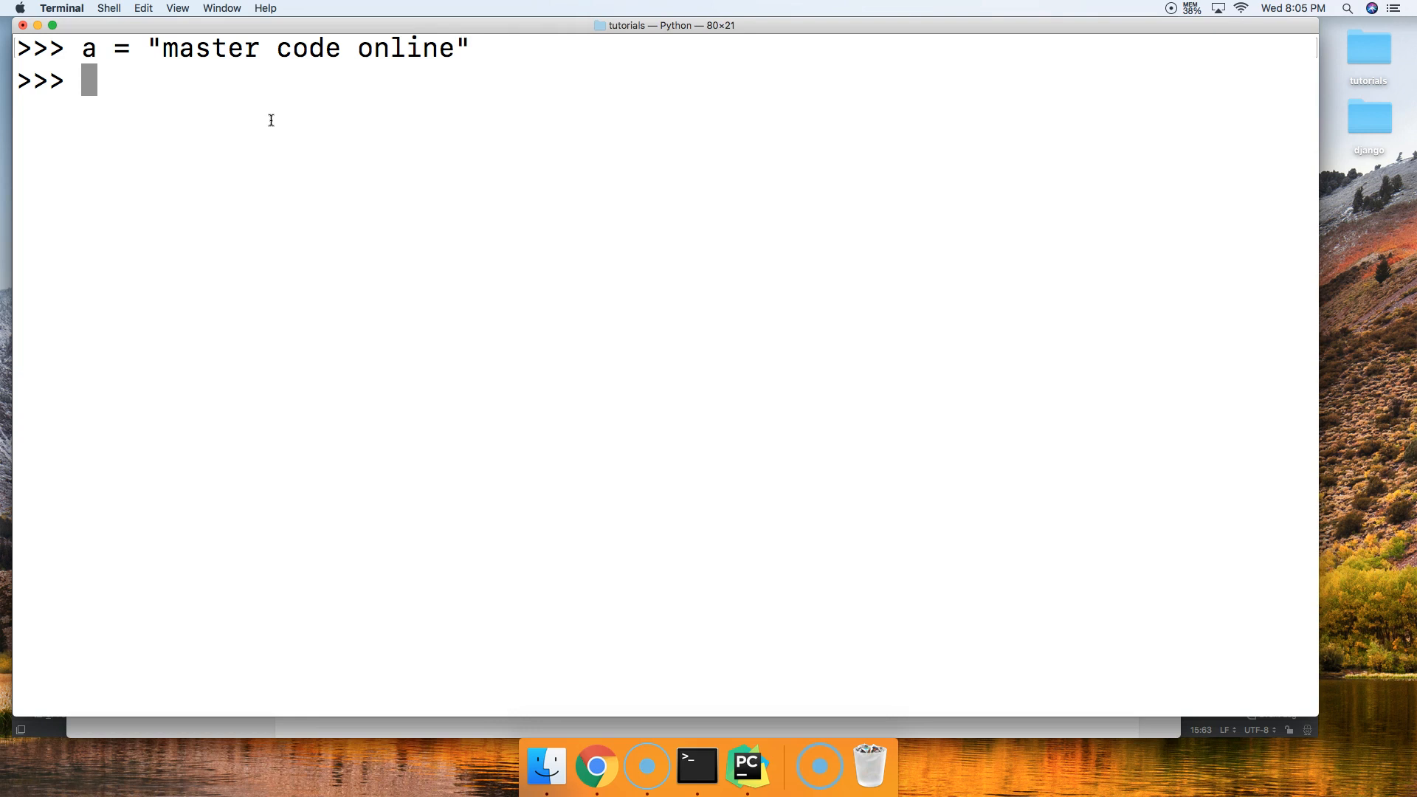
text(a = a.title()
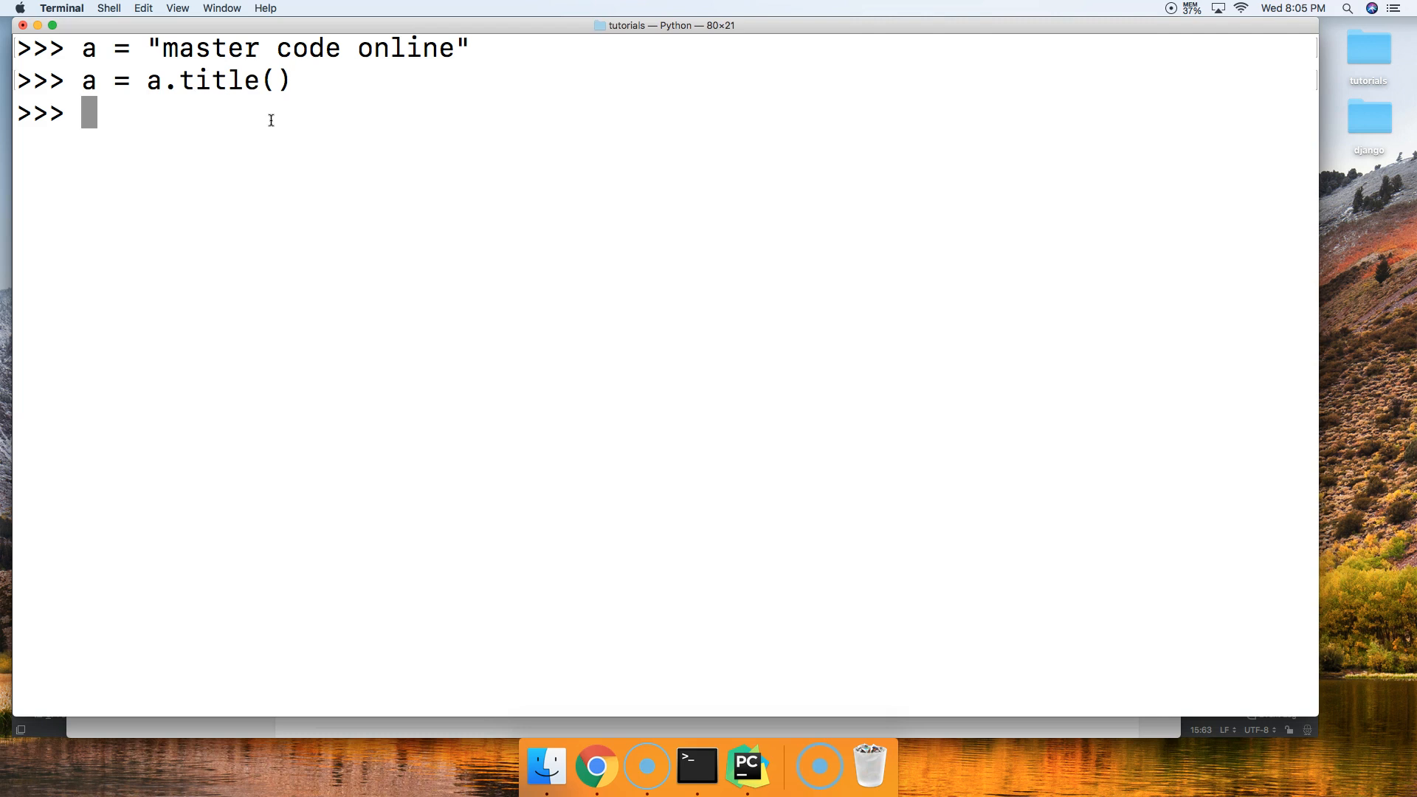
Step: Print a as 'Master Code Online' and confirm a.istitle() returns True
text(a)
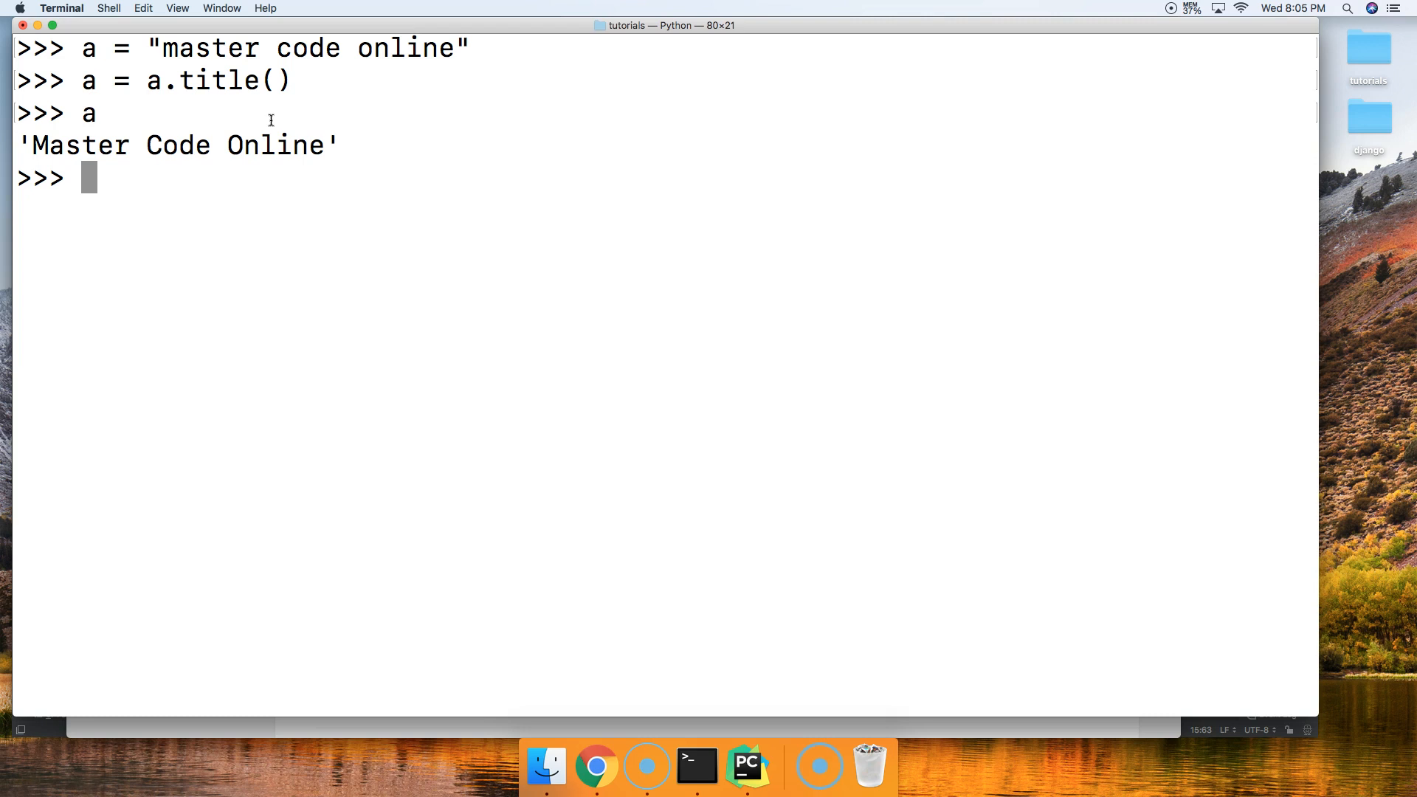
text(a)
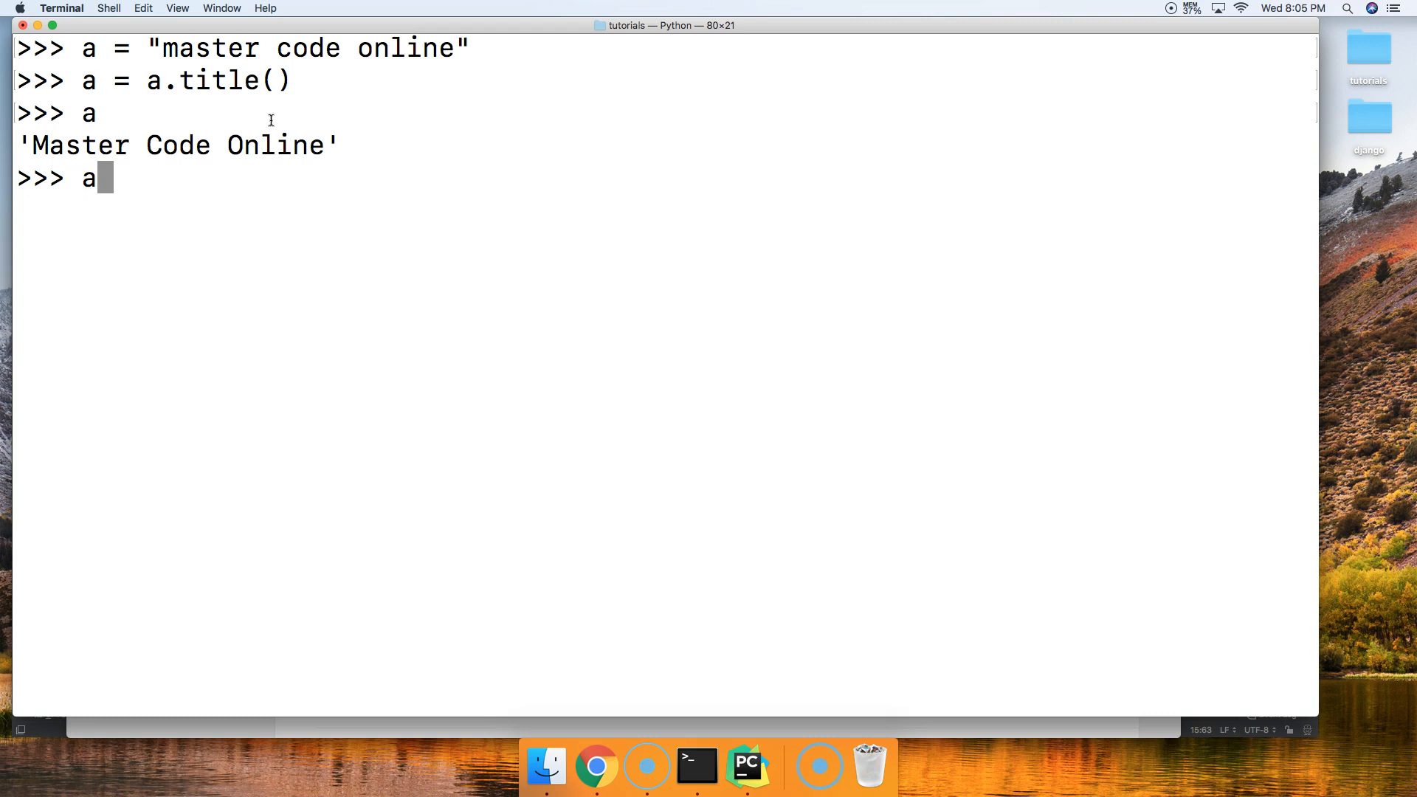
text(.istit)
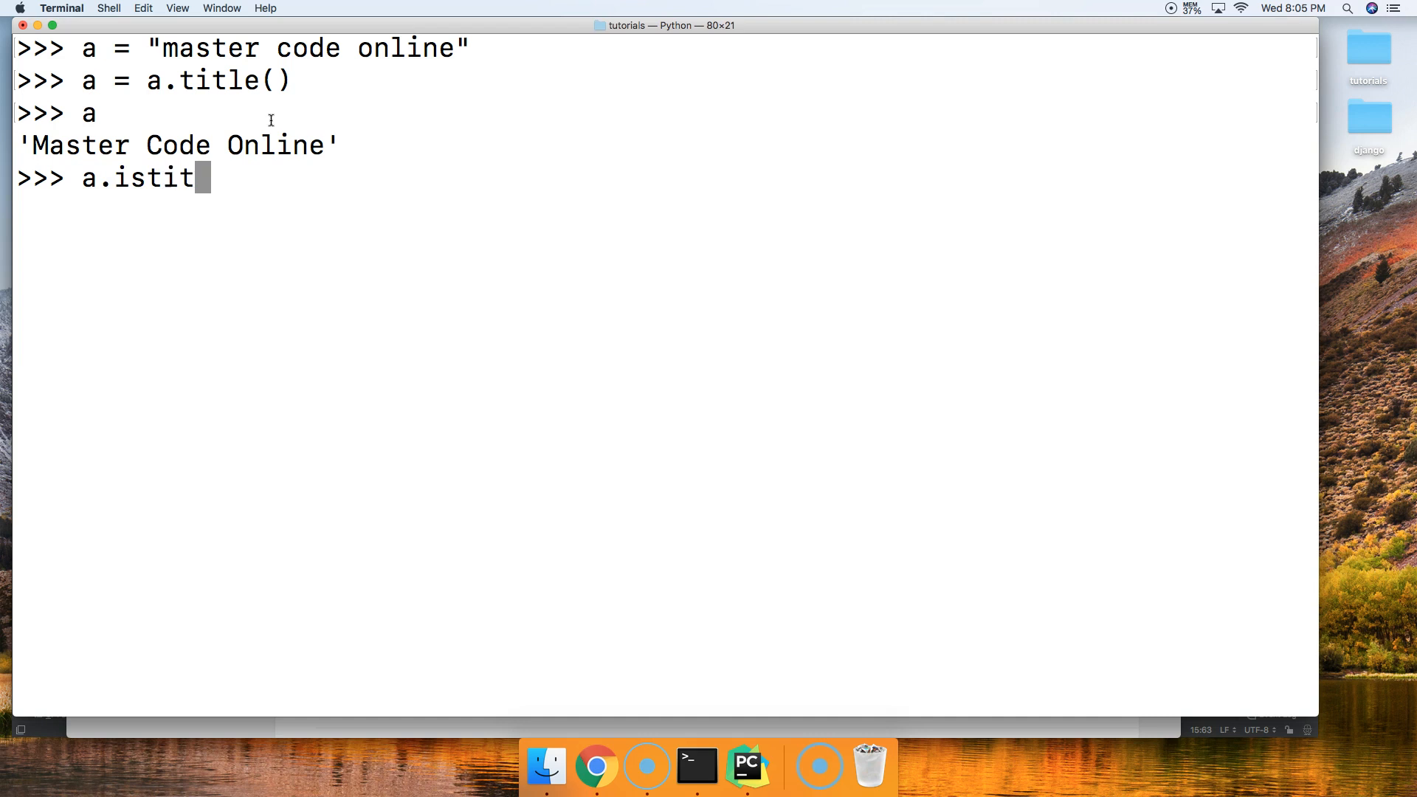
text(le())
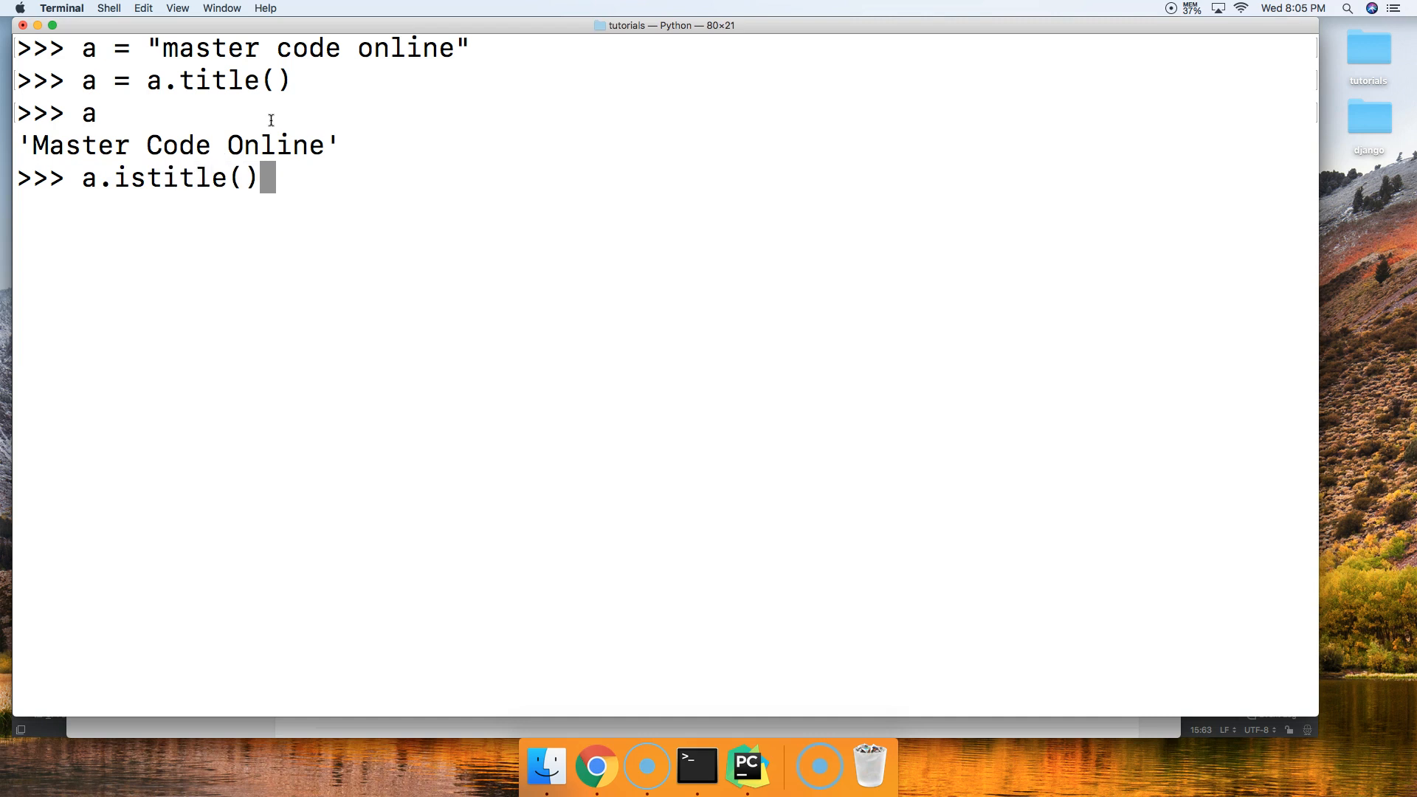
key(Return)
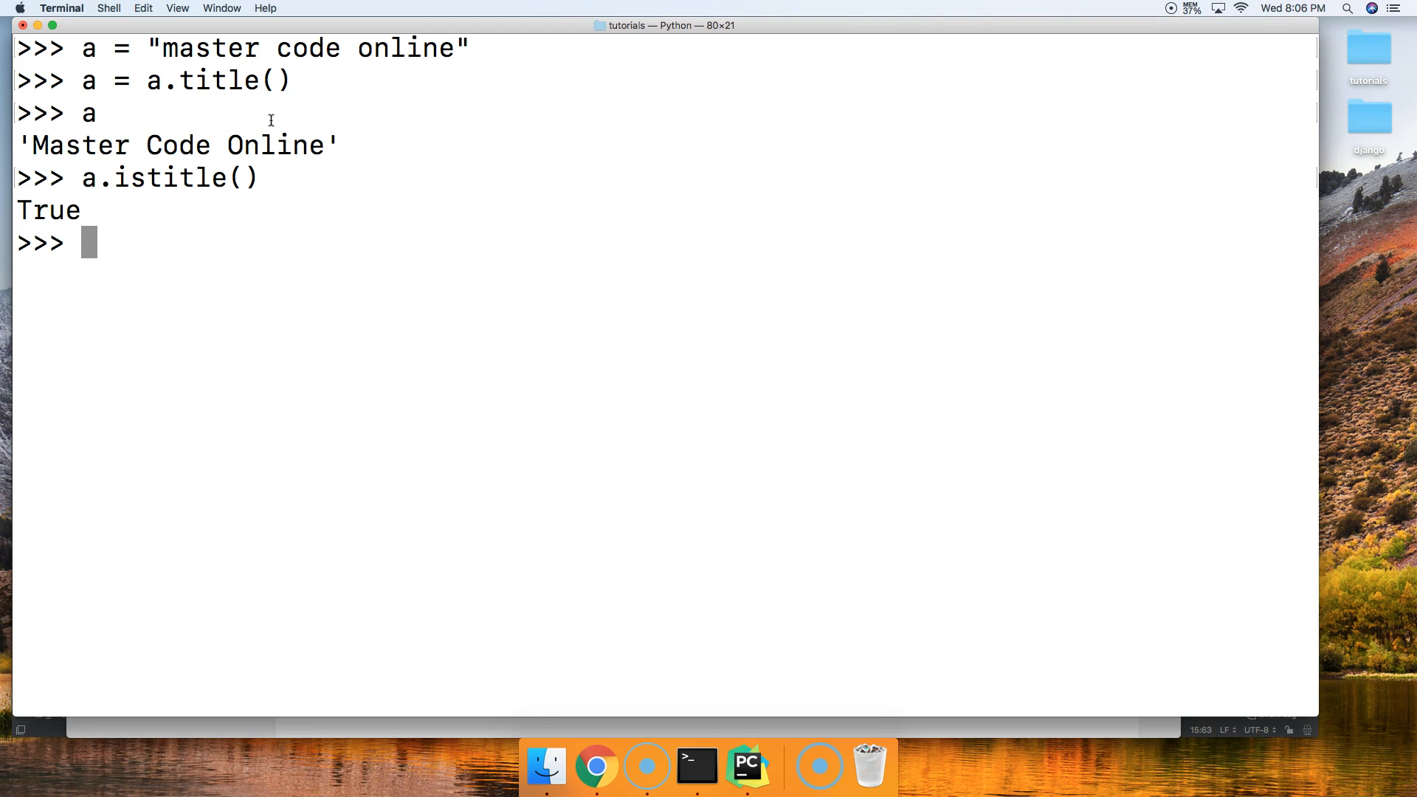
Step: Write a = "I'll teach you Python in my Website's tutorials" at the prompt without running it
text(a =)
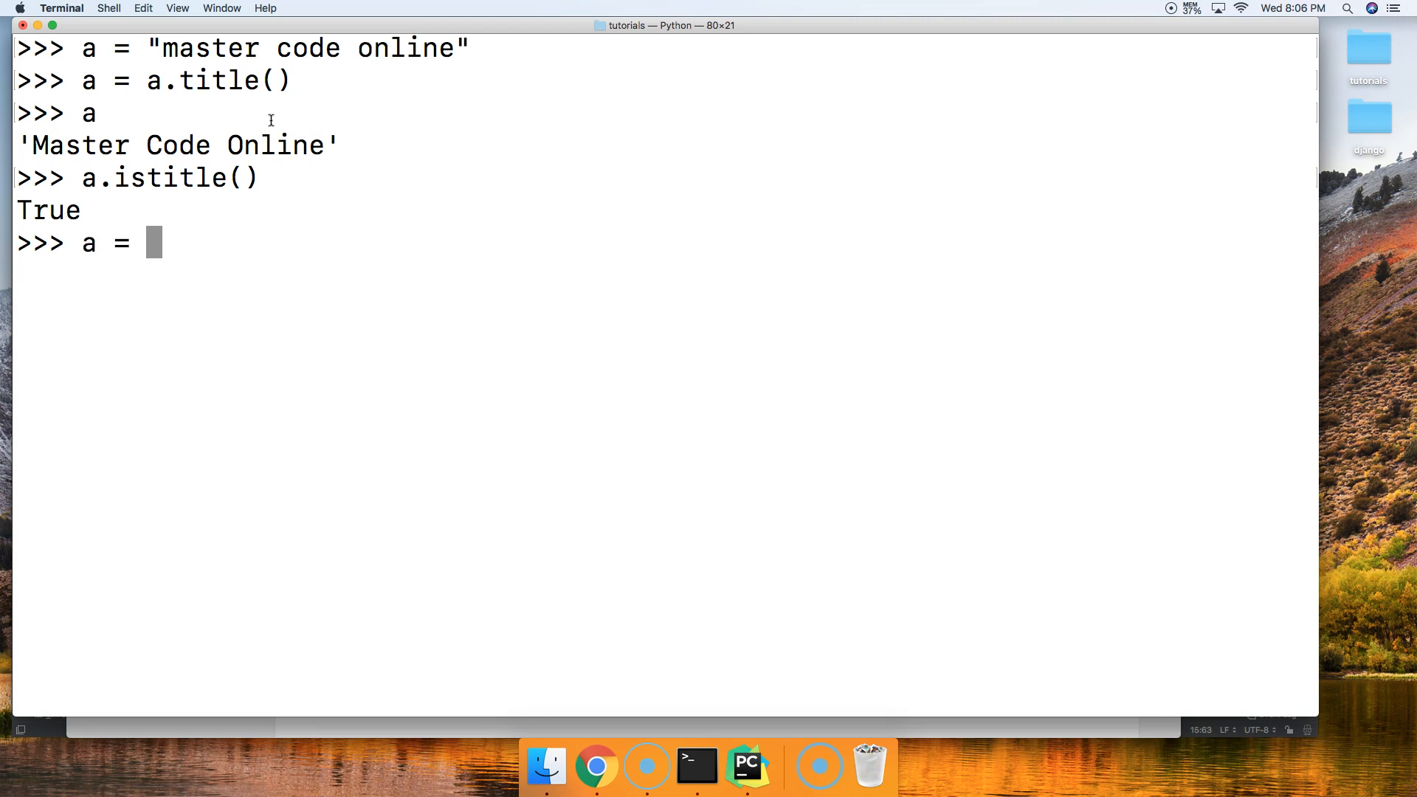
text("I)
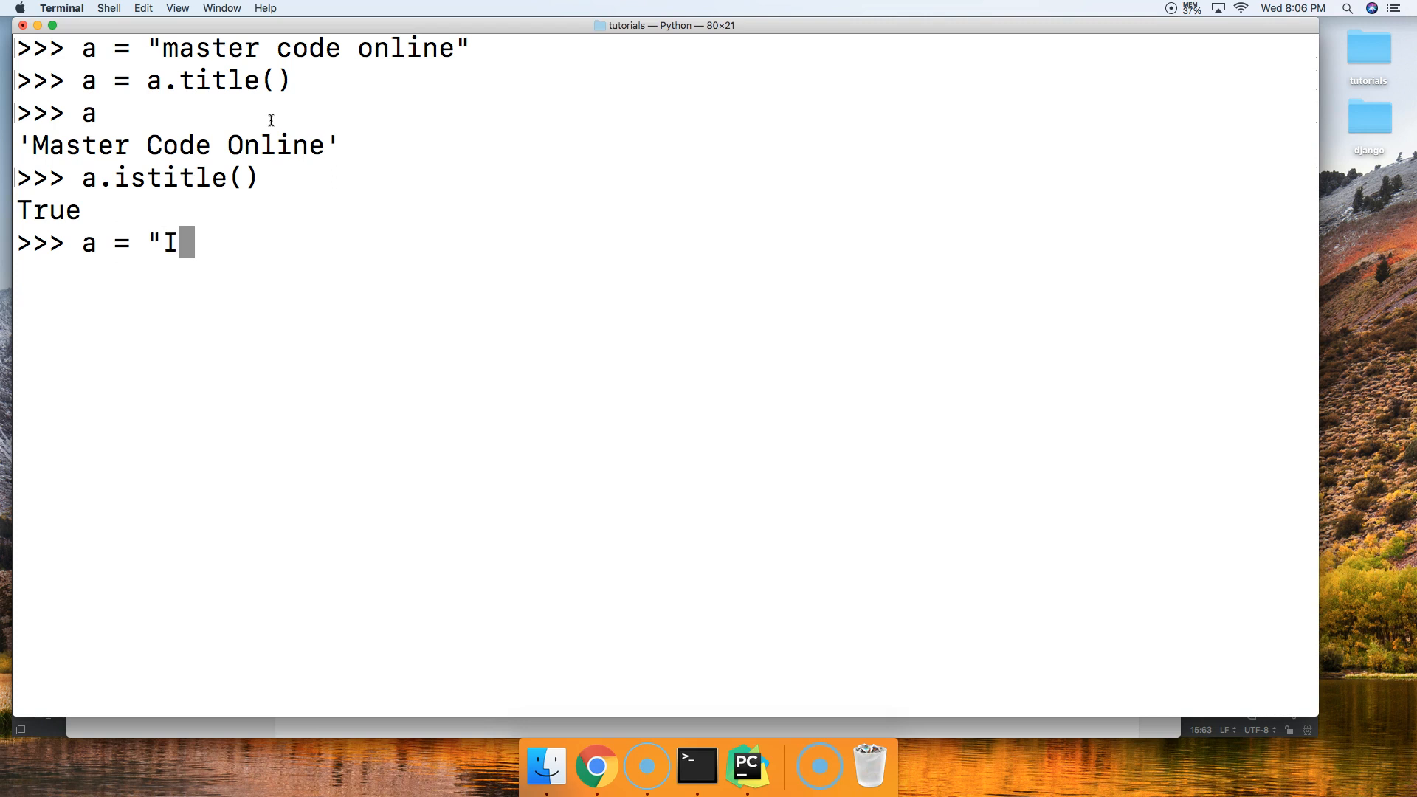
text('ll)
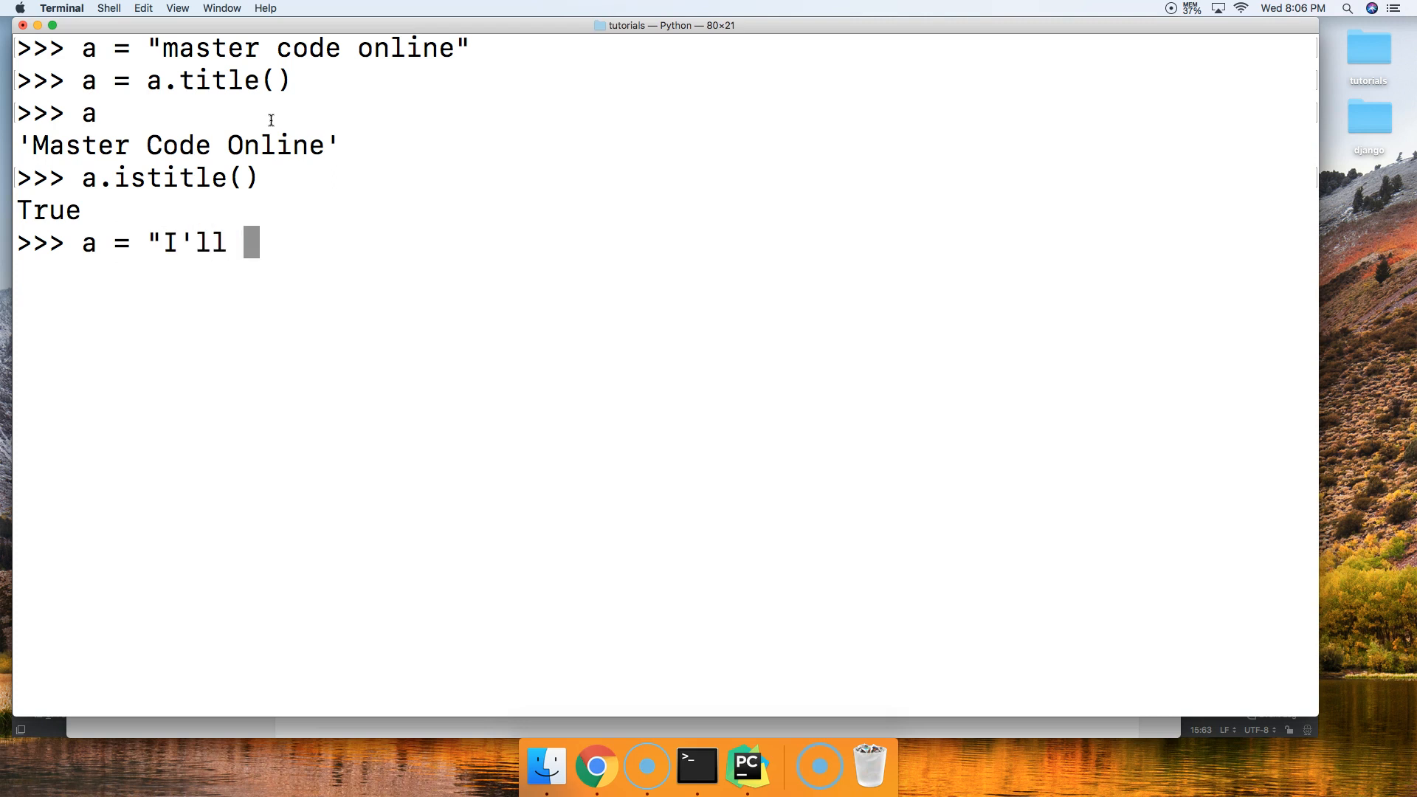
text(teach you)
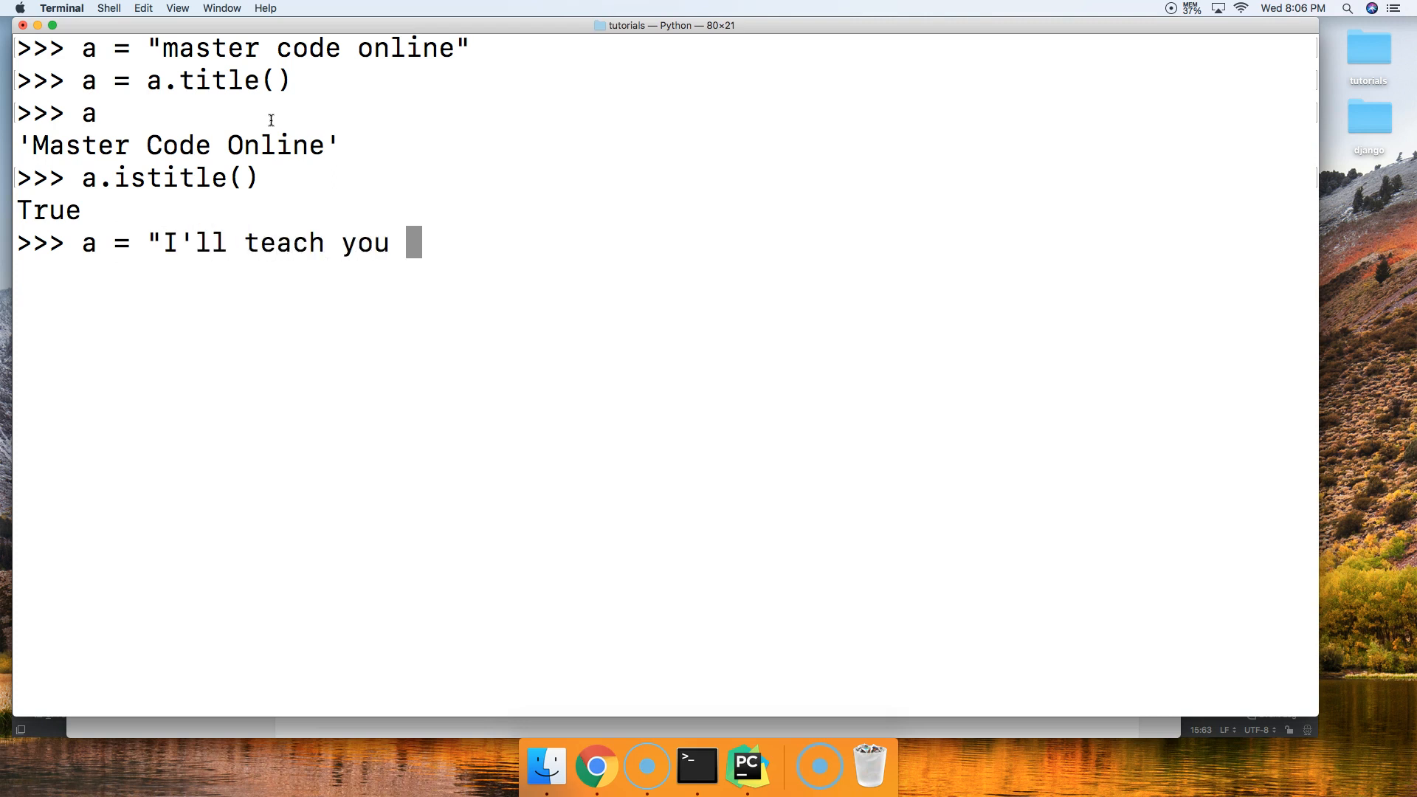
text(Python in my W)
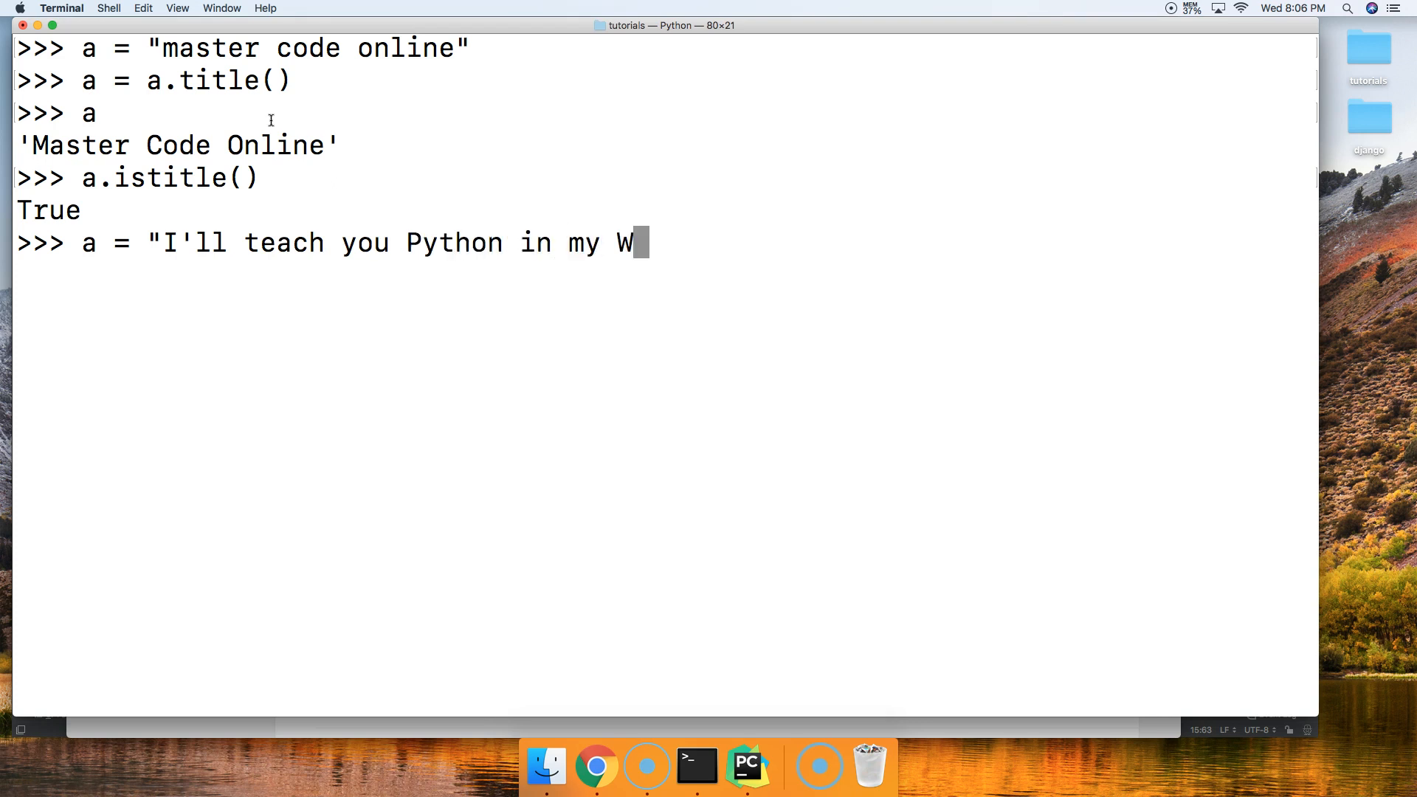
text(ebsite)
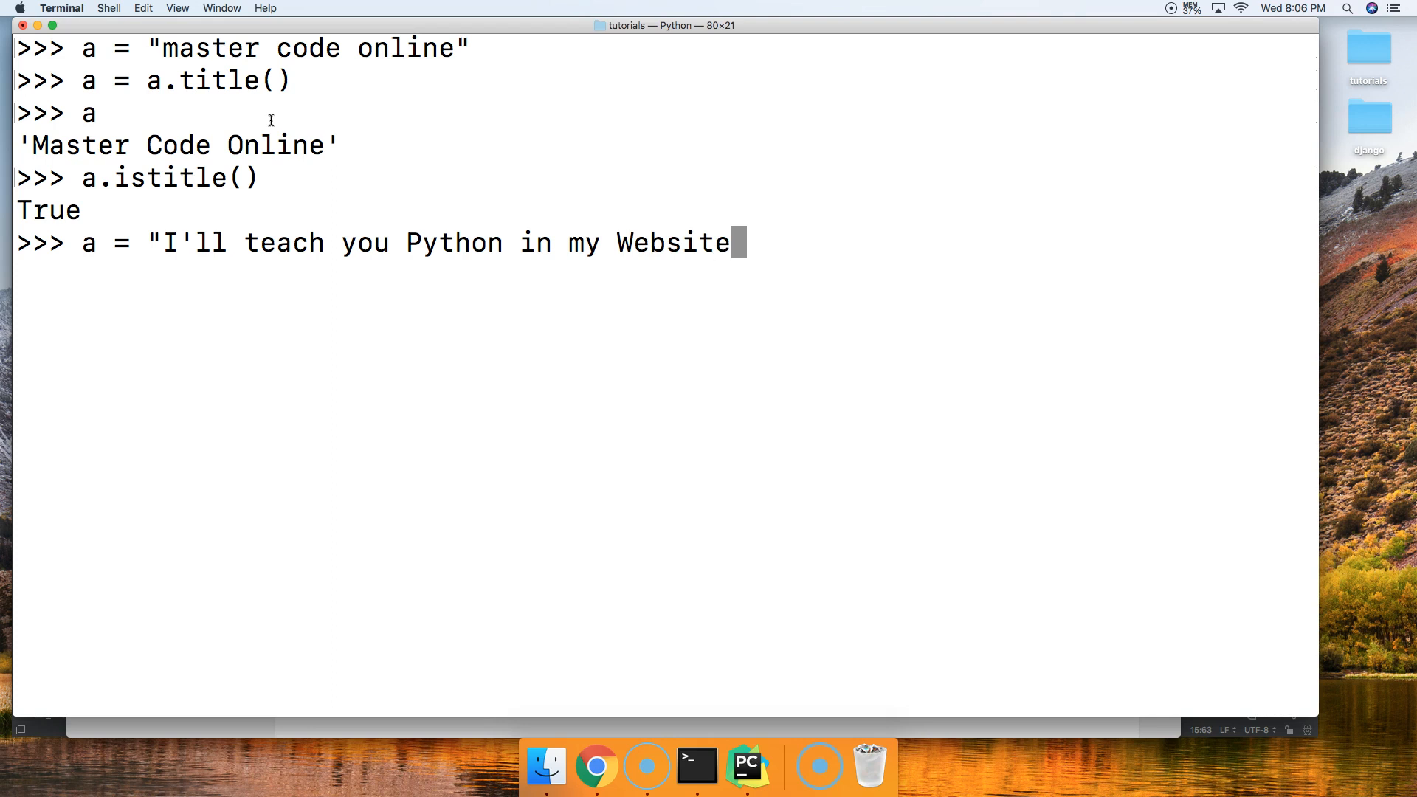
text('s tutorial)
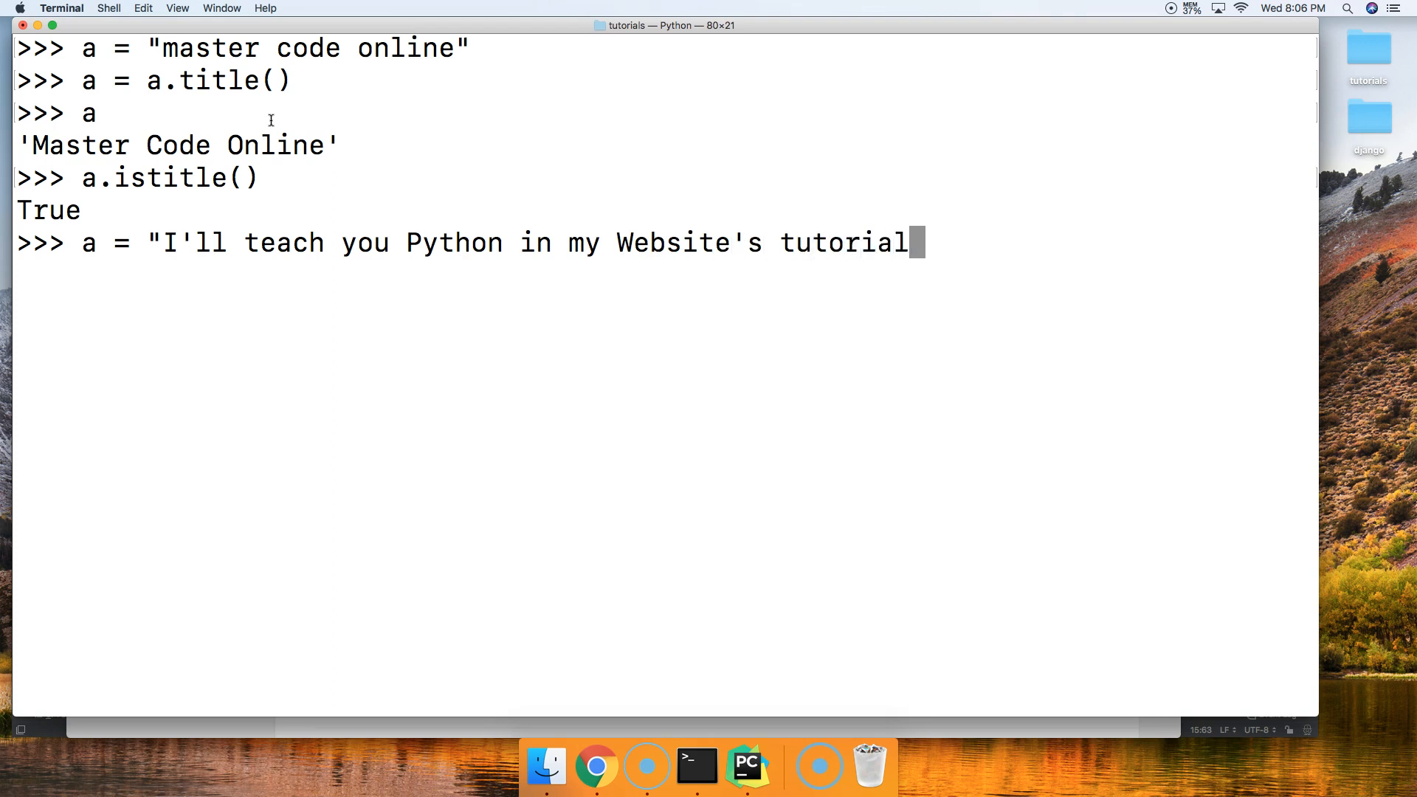
text(s")
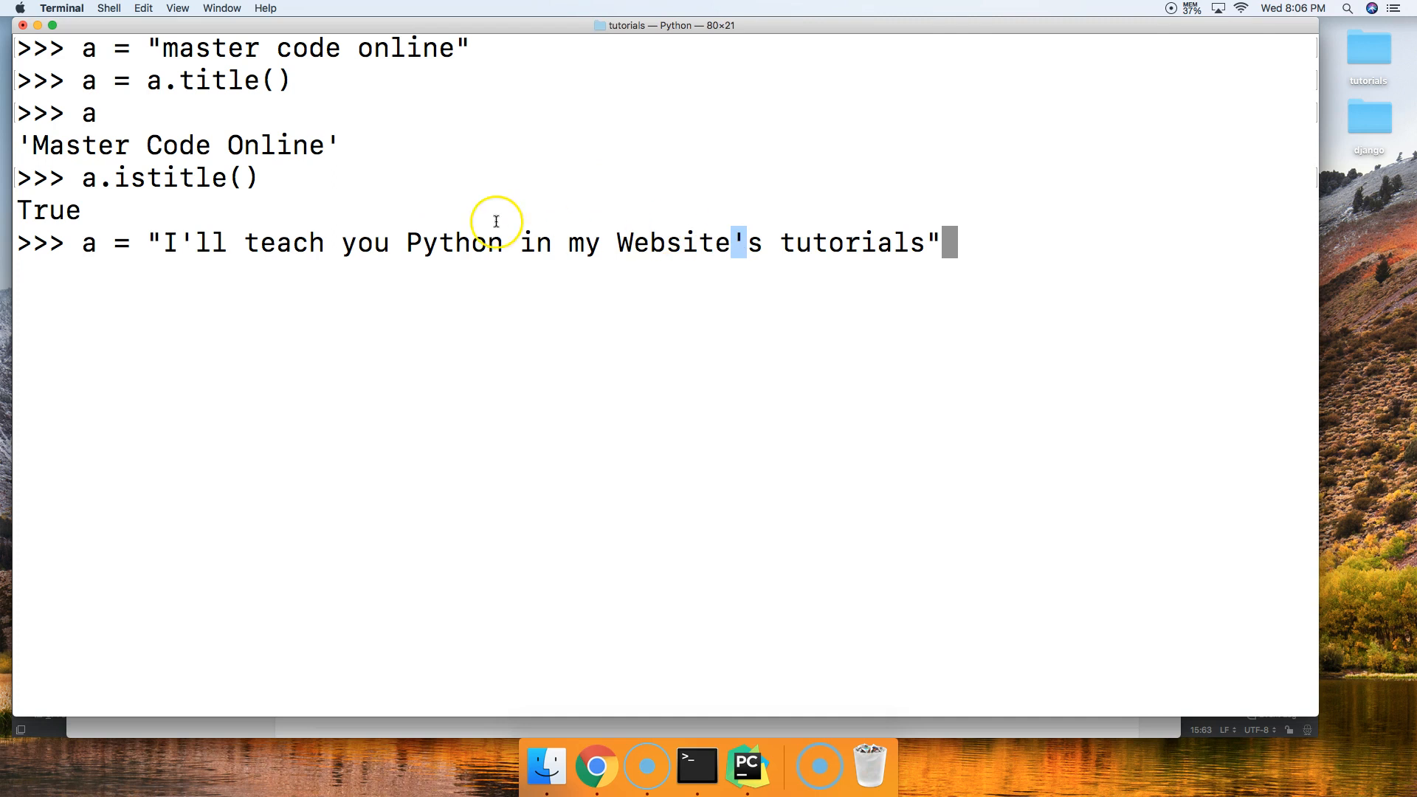
mouse_move(223, 217)
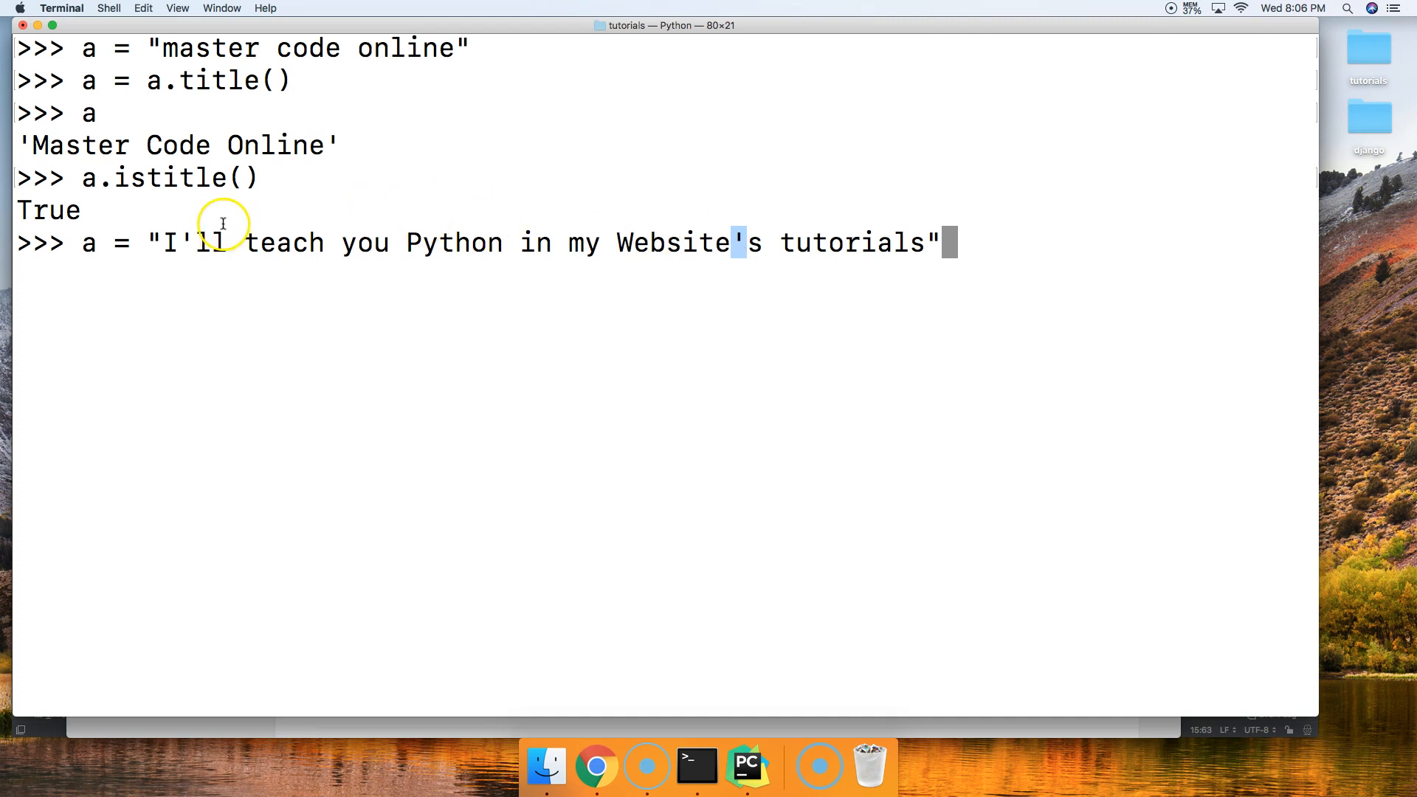
mouse_move(167, 243)
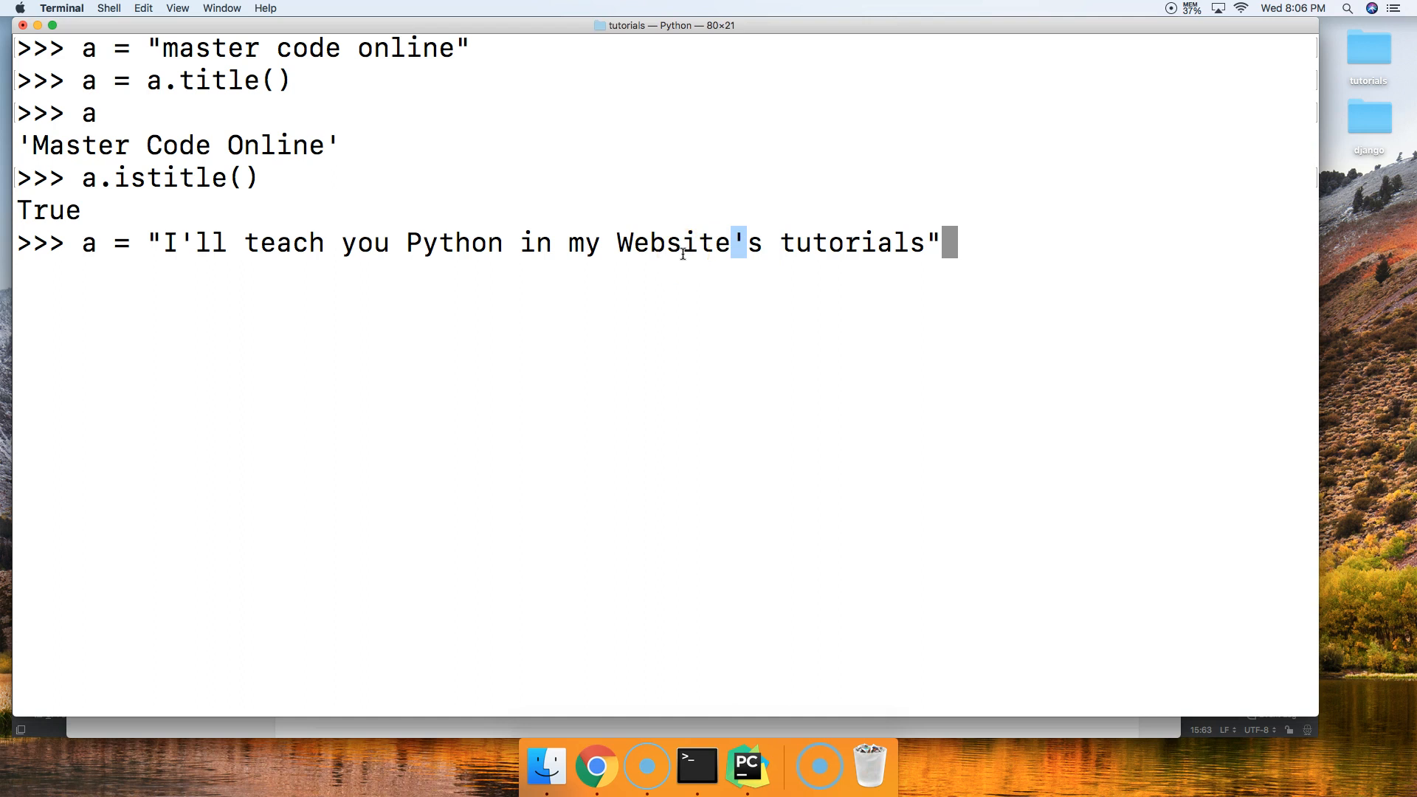
Step: Run the assignment and show a.title() giving "I'Ll Teach You Python In My Website'S Tutorials"
key(enter)
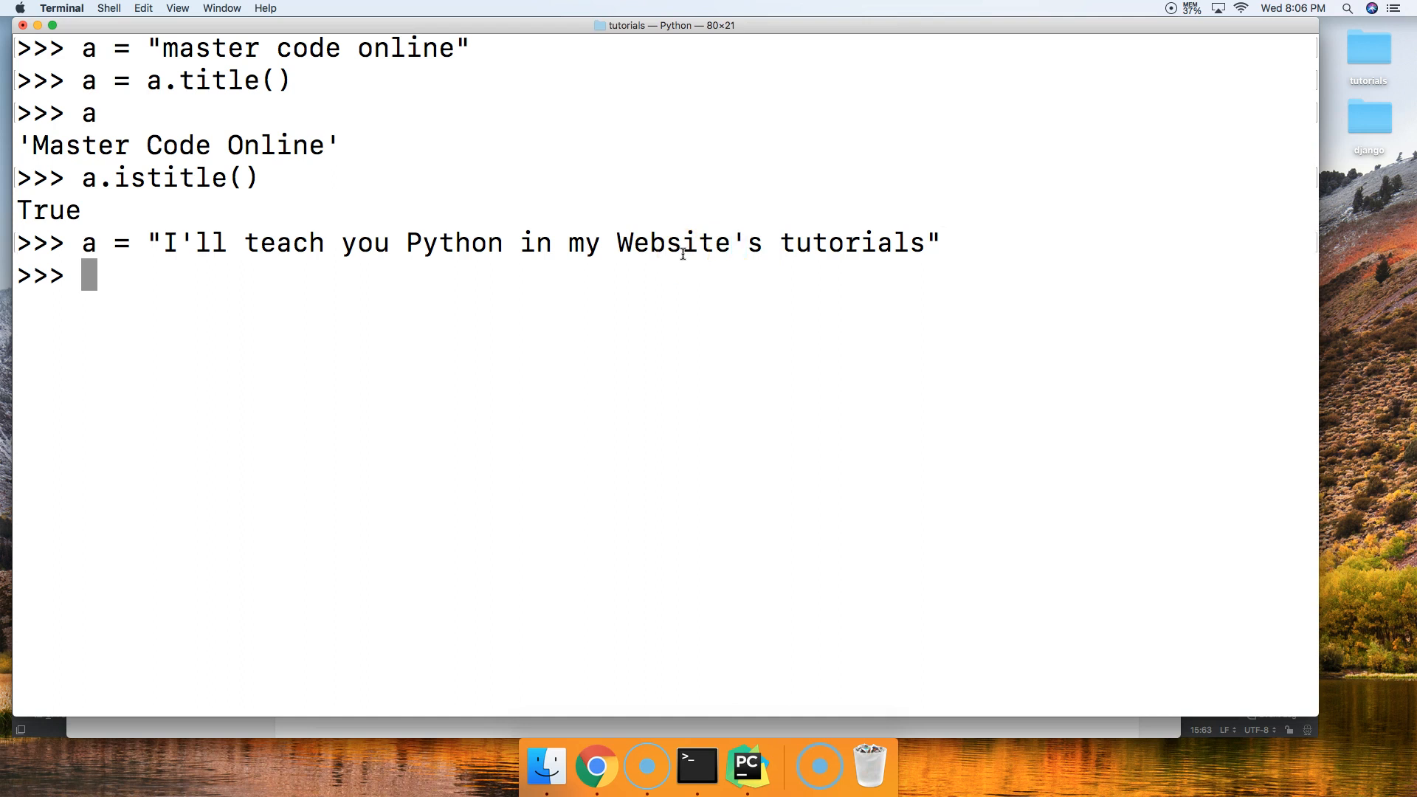
text(a.tit)
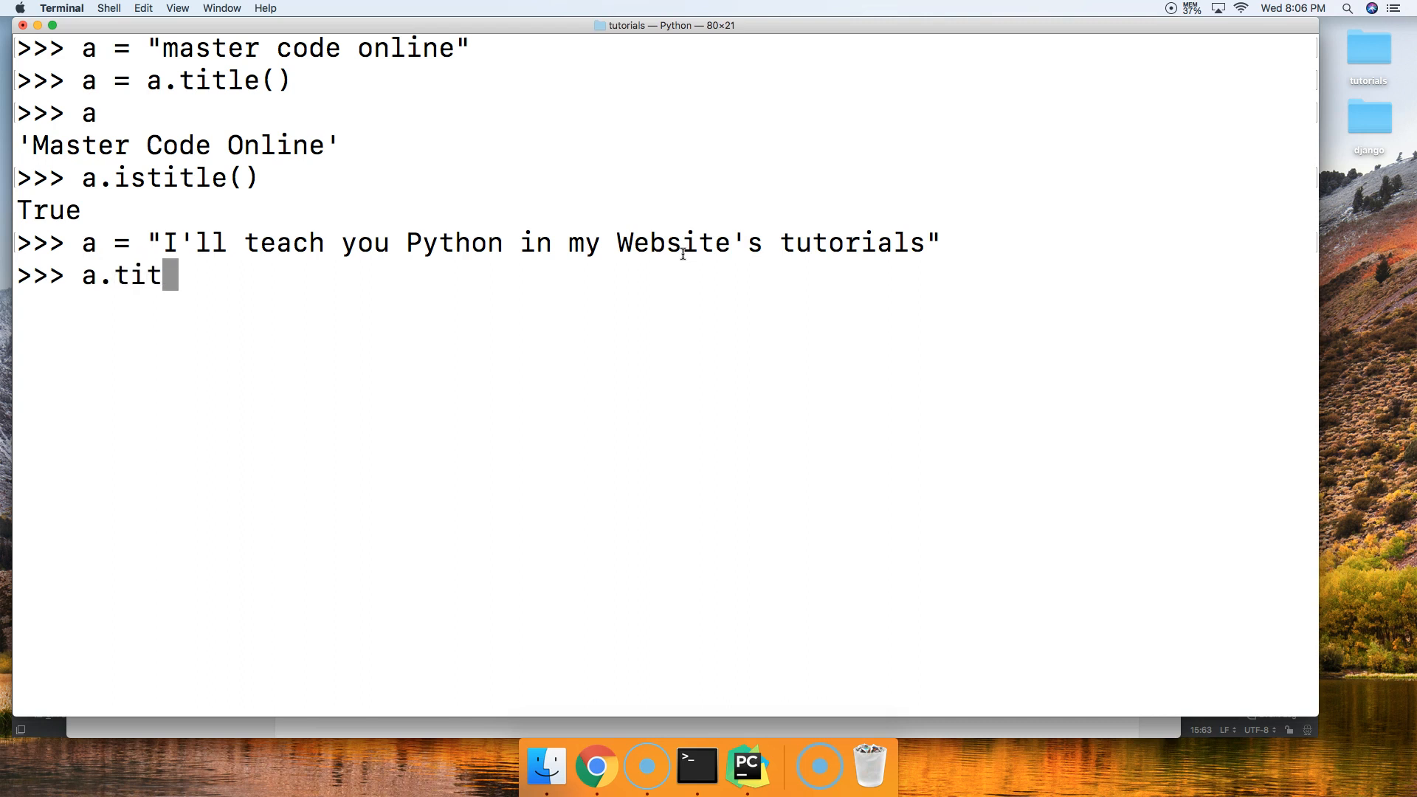
key(Return)
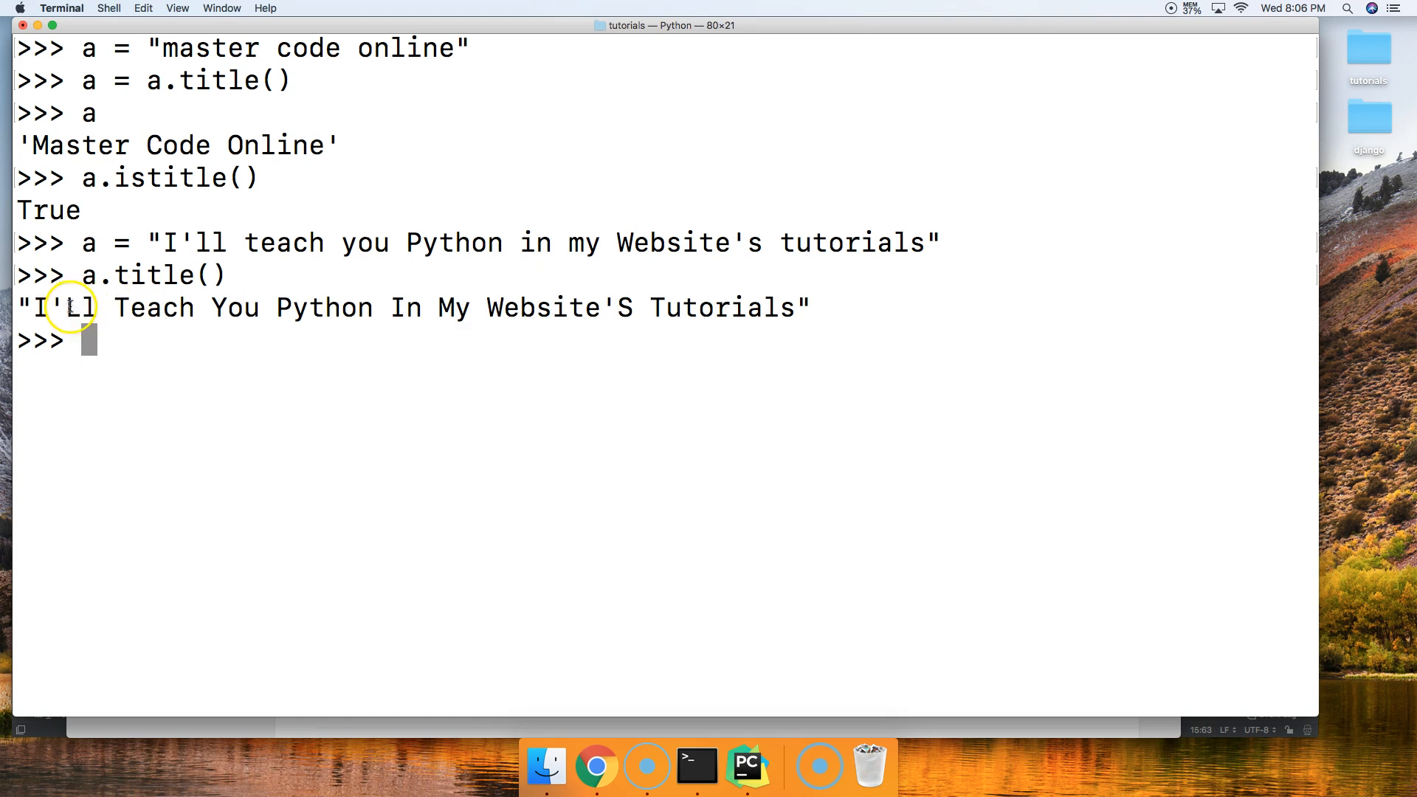
mouse_move(620, 307)
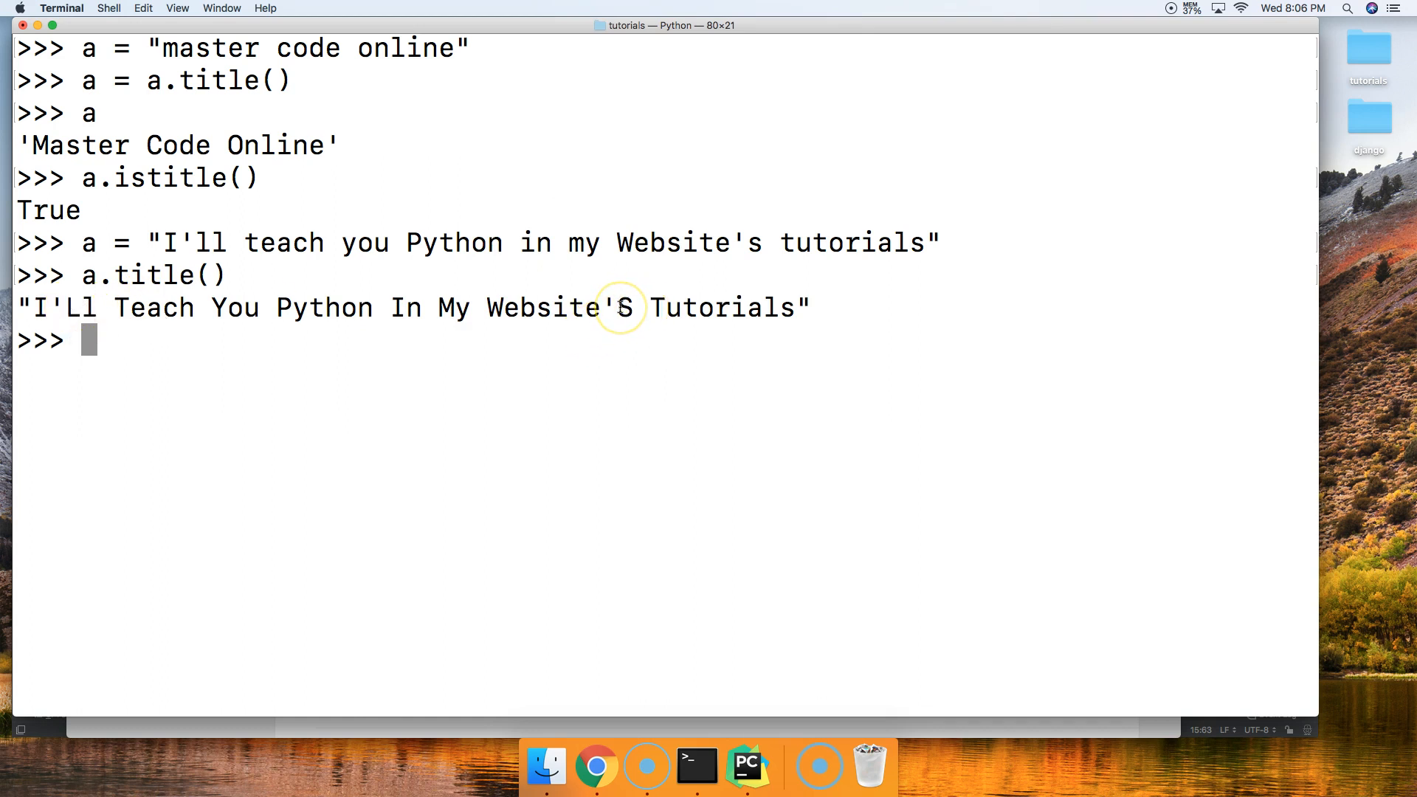